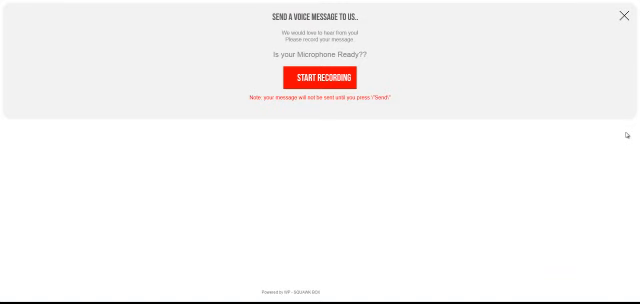
mouse_move(262, 84)
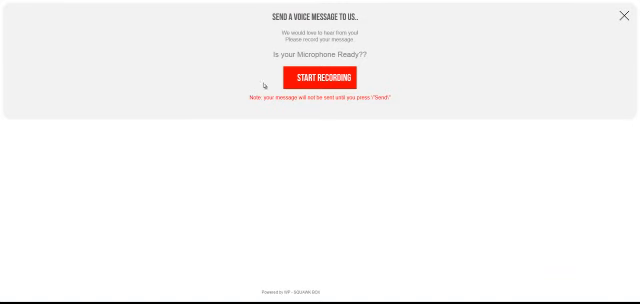
mouse_move(475, 190)
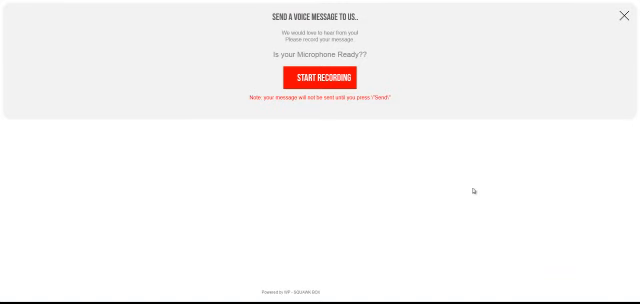
- Start a voice recording in the WP-SquawkBox voice message panel
click(316, 78)
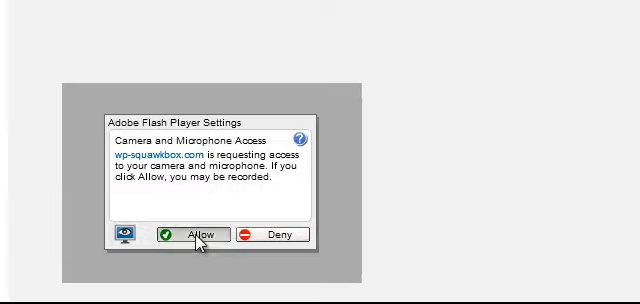
- Allow Flash microphone access and send the recorded voice message with name and email
click(188, 234)
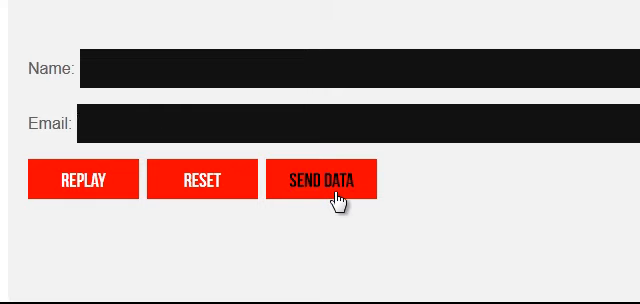
click(322, 180)
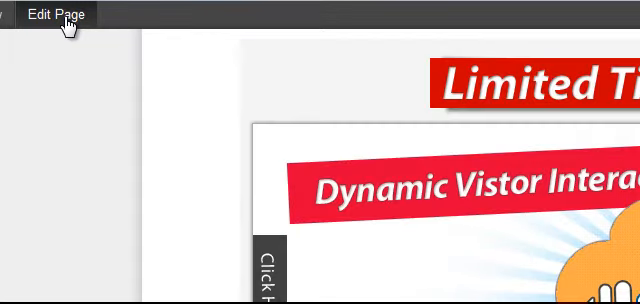
- Edit the demo page, review the SquawkBox shortcode buttons, update it, and view it live
click(57, 14)
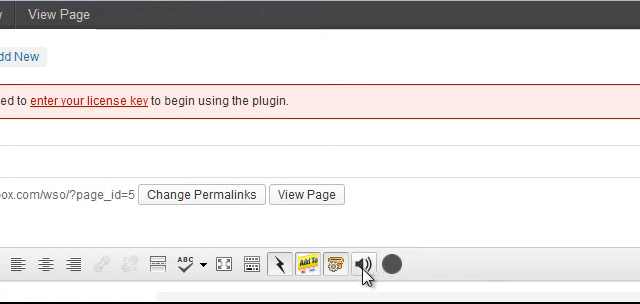
scroll(down, 3)
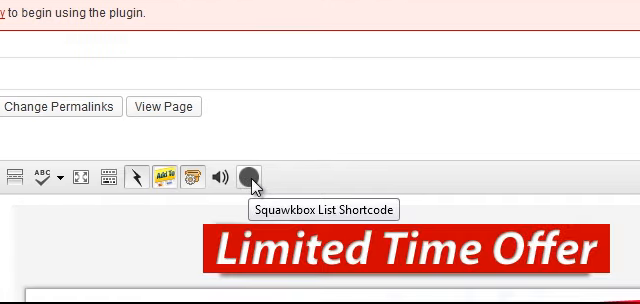
scroll(down, 3)
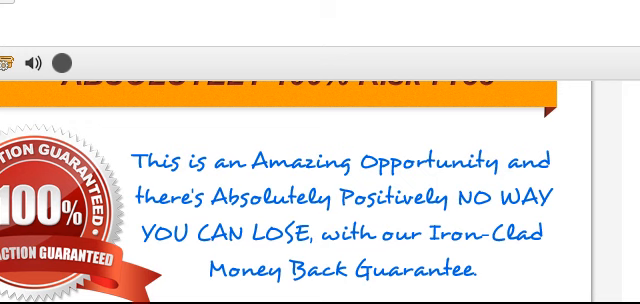
mouse_move(26, 178)
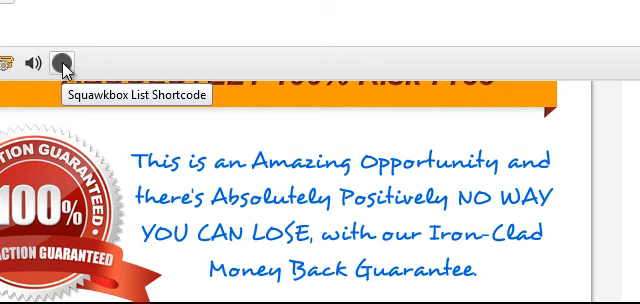
mouse_move(66, 62)
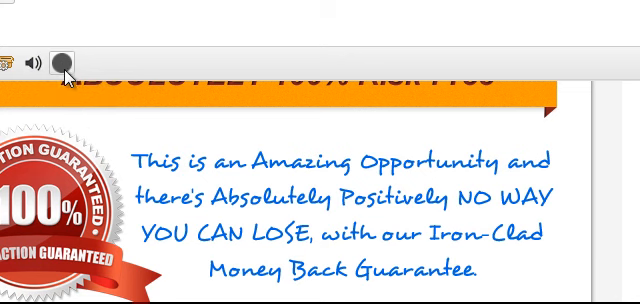
mouse_move(68, 60)
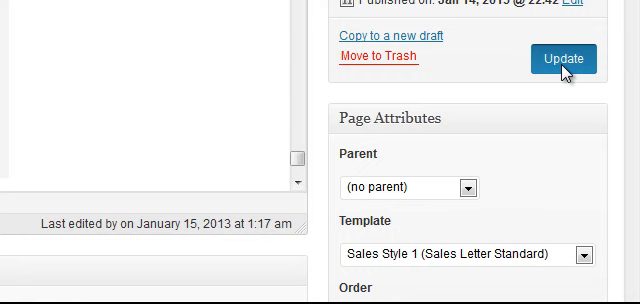
click(565, 59)
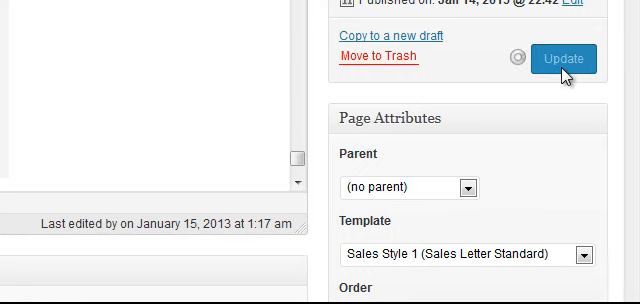
click(564, 58)
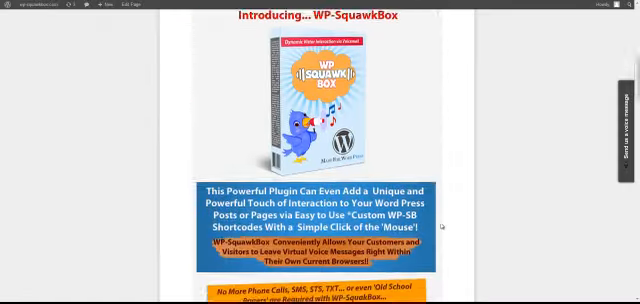
- Scroll the live page down to the Squawkbox message player and received-message list
scroll(down, 3)
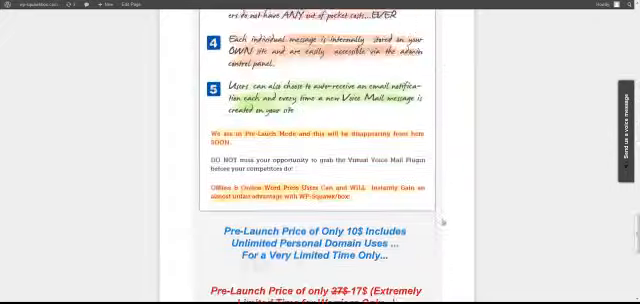
scroll(down, 3)
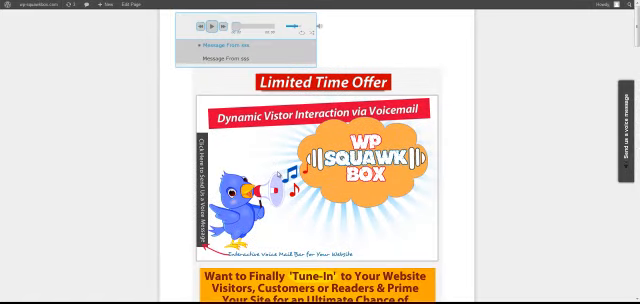
scroll(down, 3)
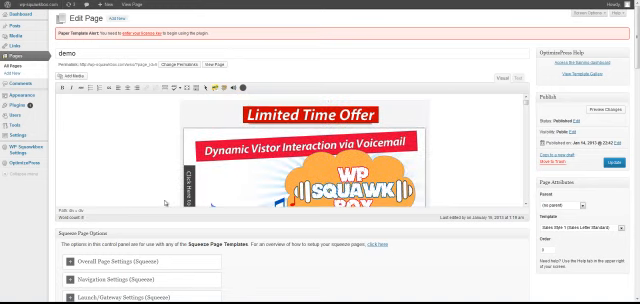
- Update the demo page containing [wp-squawklist] and [wp-squawkbox] shortcodes and view it
scroll(down, 3)
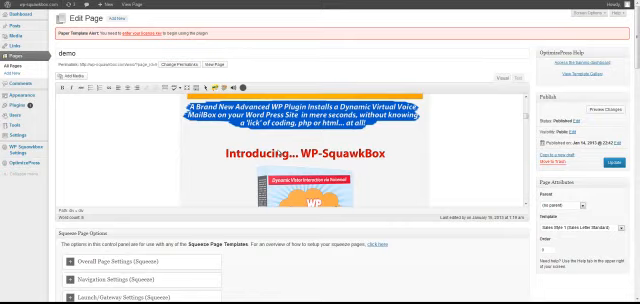
scroll(down, 3)
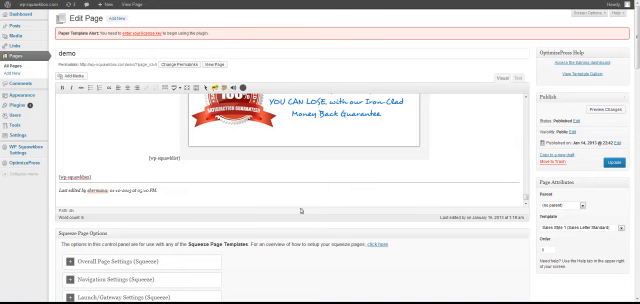
click(609, 162)
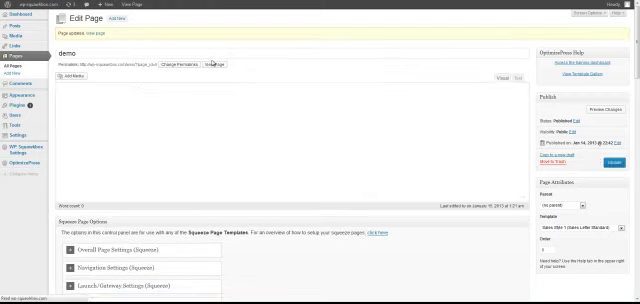
click(214, 67)
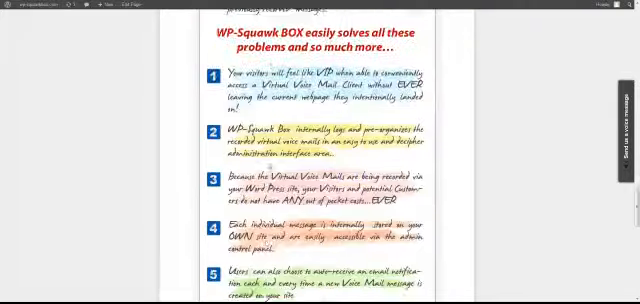
scroll(down, 3)
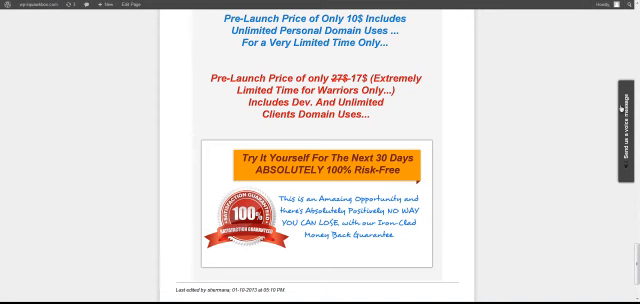
scroll(up, 3)
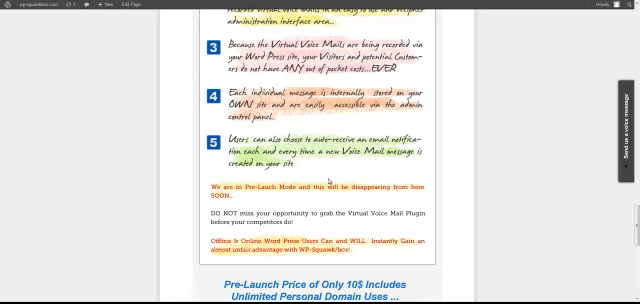
scroll(down, 3)
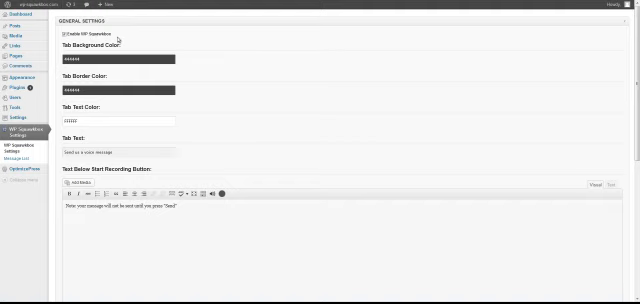
mouse_move(138, 36)
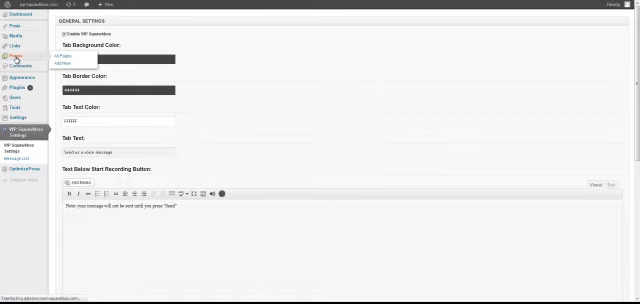
click(15, 63)
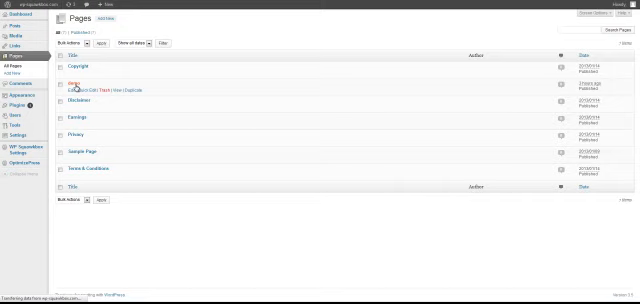
click(74, 80)
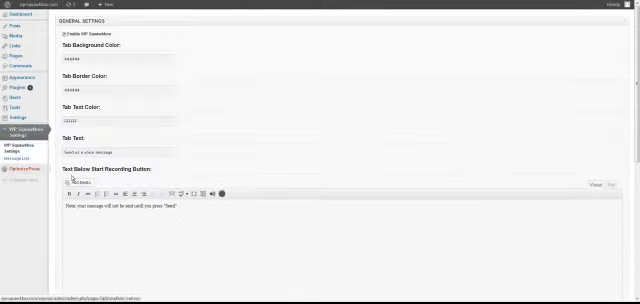
scroll(down, 3)
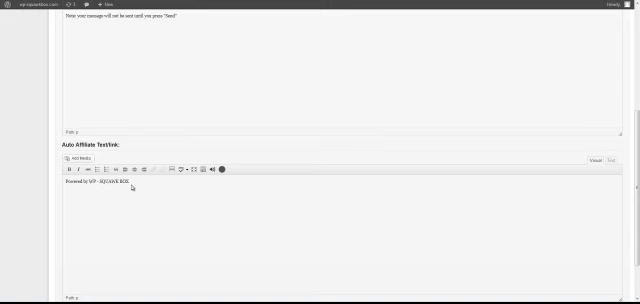
mouse_move(133, 186)
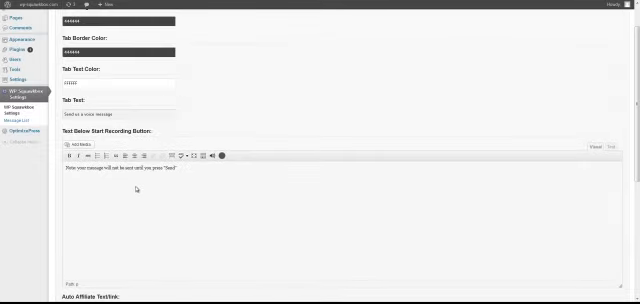
scroll(up, 3)
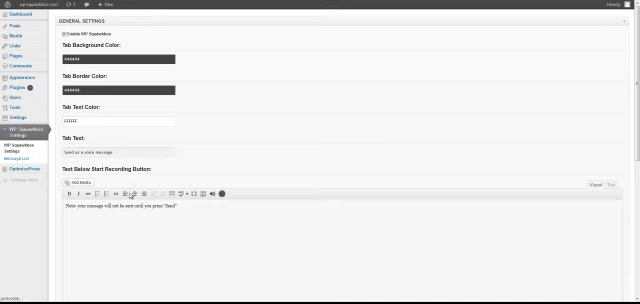